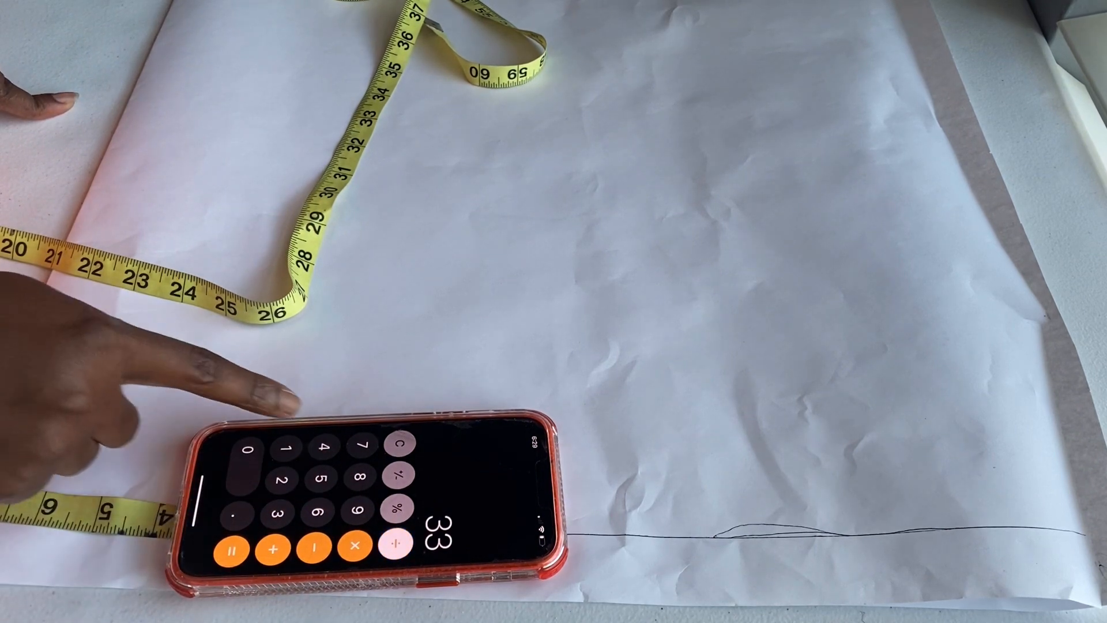
Compute 33 ÷ 4 = 8.25, clear the result, and enter 42
click(396, 525)
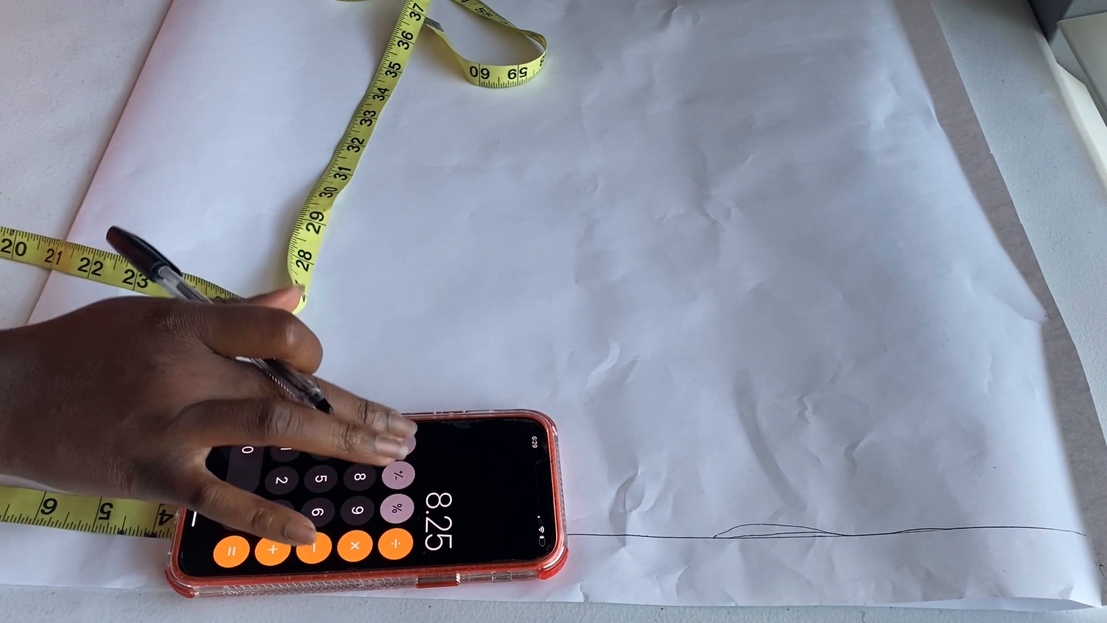
click(402, 443)
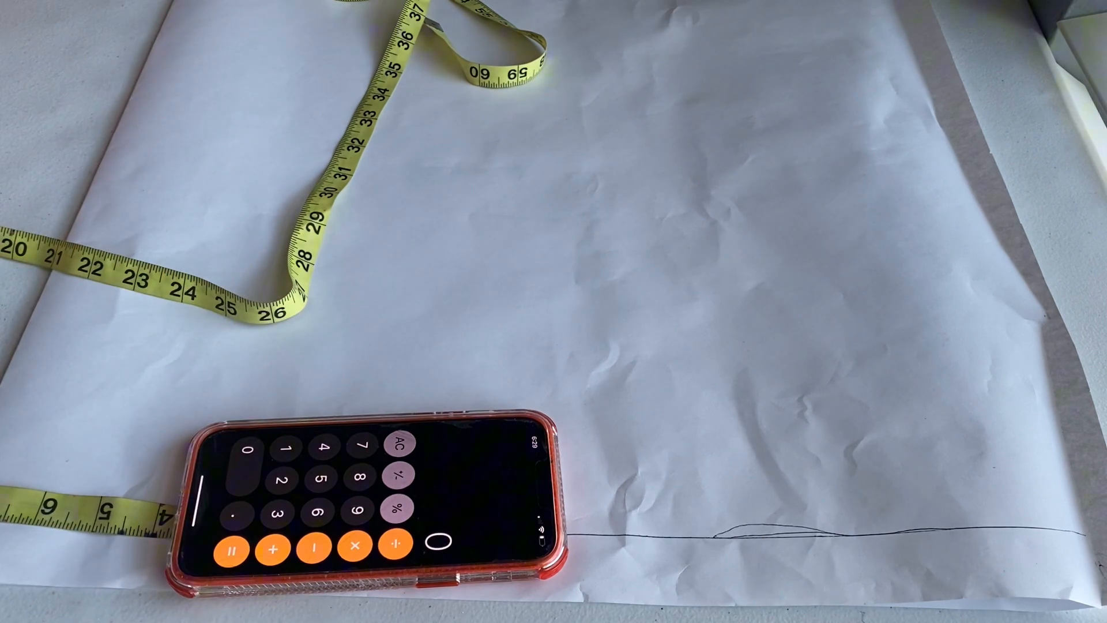
click(312, 474)
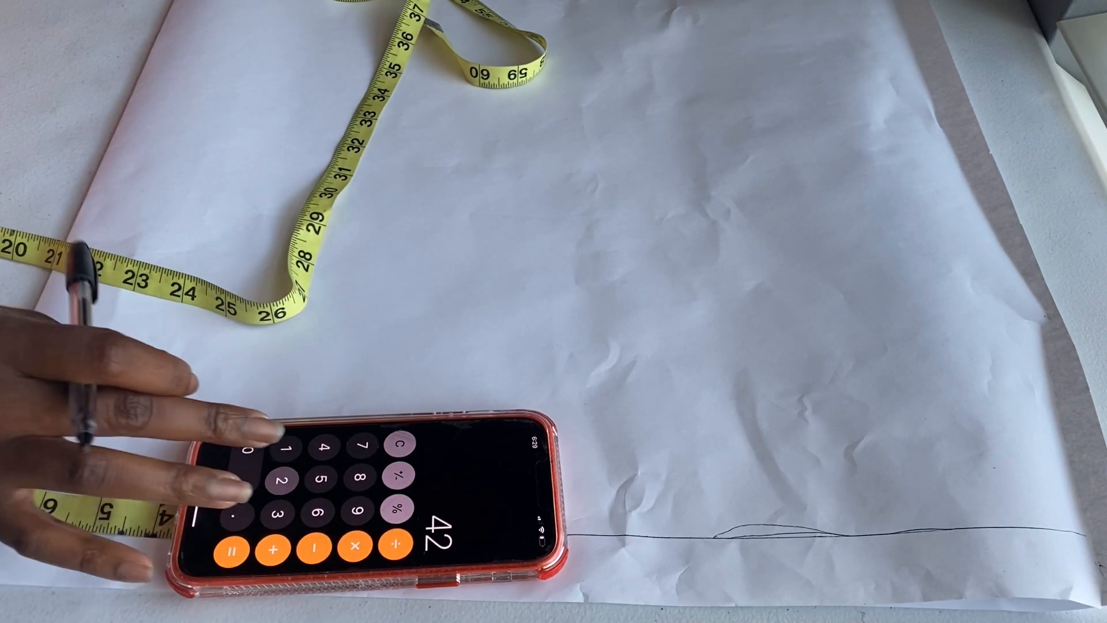